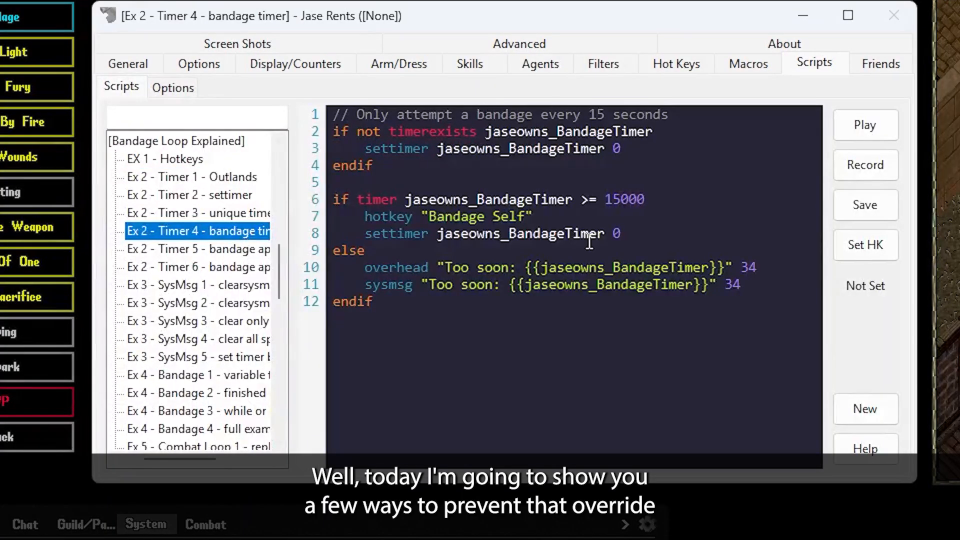
Step: Browse the Ex 2–Ex 5 bandage example scripts, then minimize the Razor window
{"action": "left_click", "coordinate": [196, 249]}
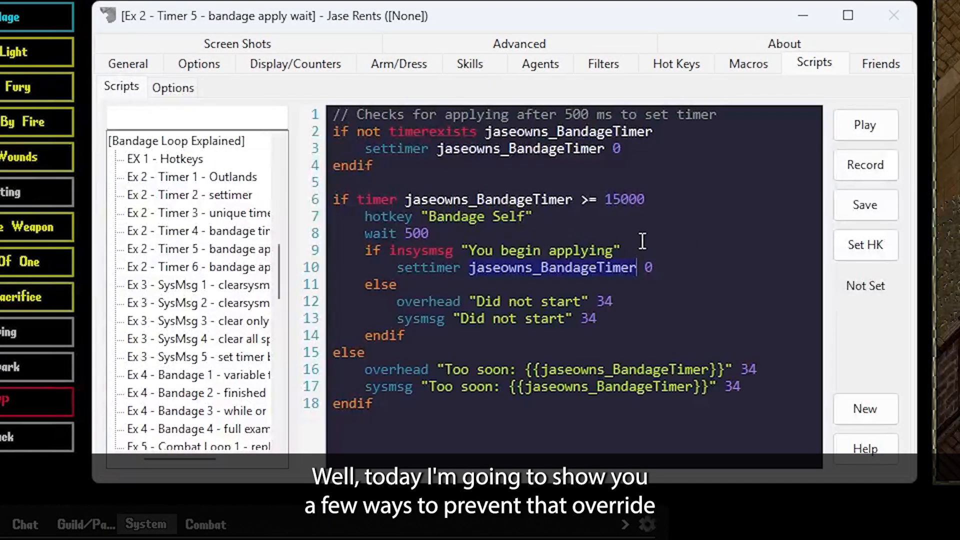
{"action": "left_click", "coordinate": [194, 374]}
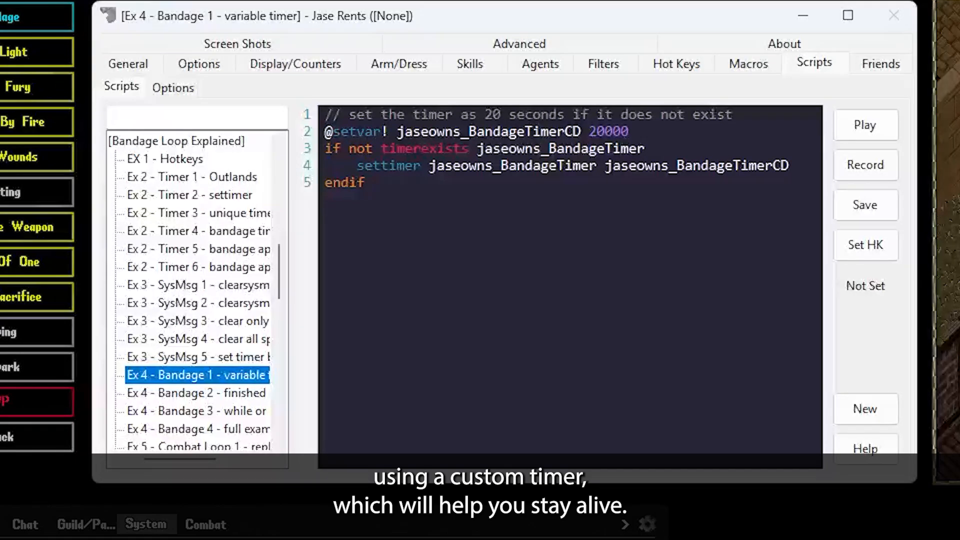
{"action": "left_click", "coordinate": [196, 338]}
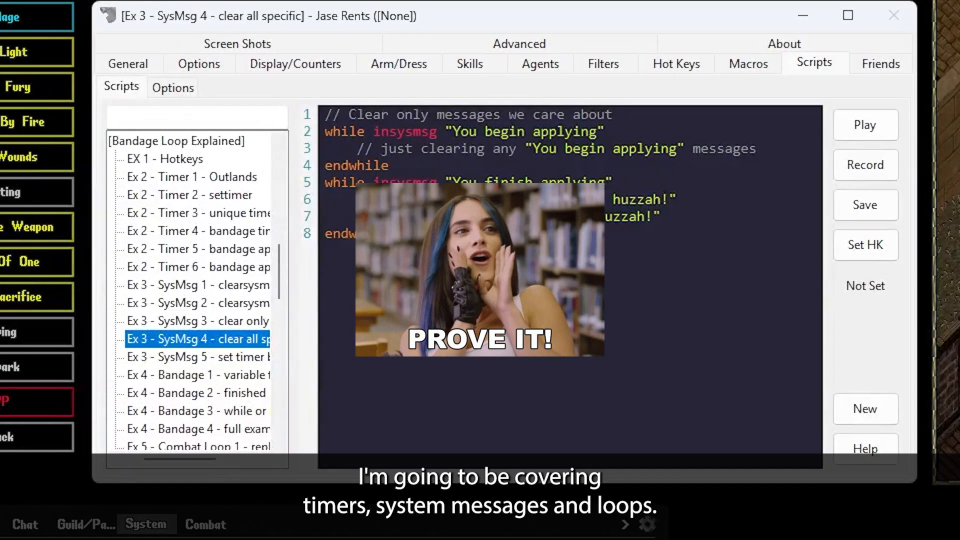
{"action": "left_click", "coordinate": [195, 411]}
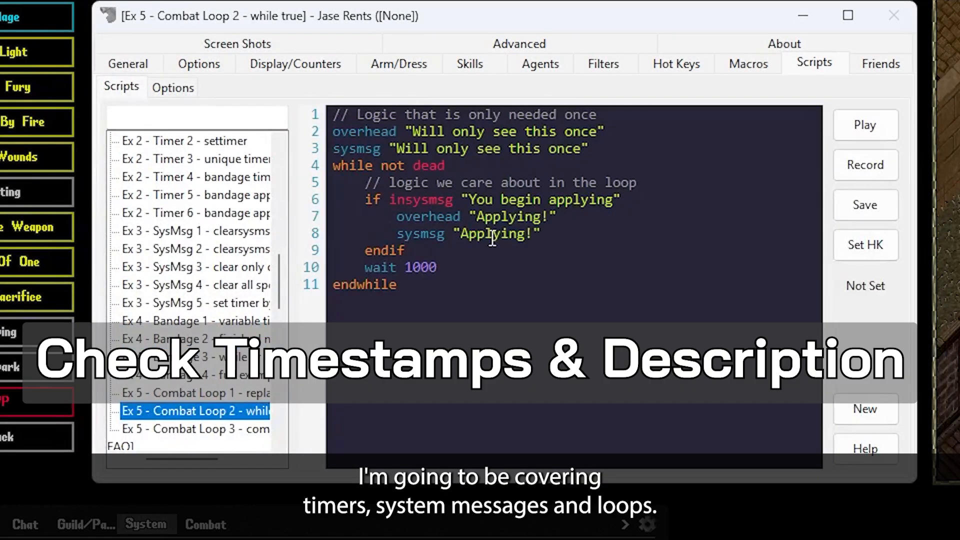
{"action": "left_click", "coordinate": [192, 177]}
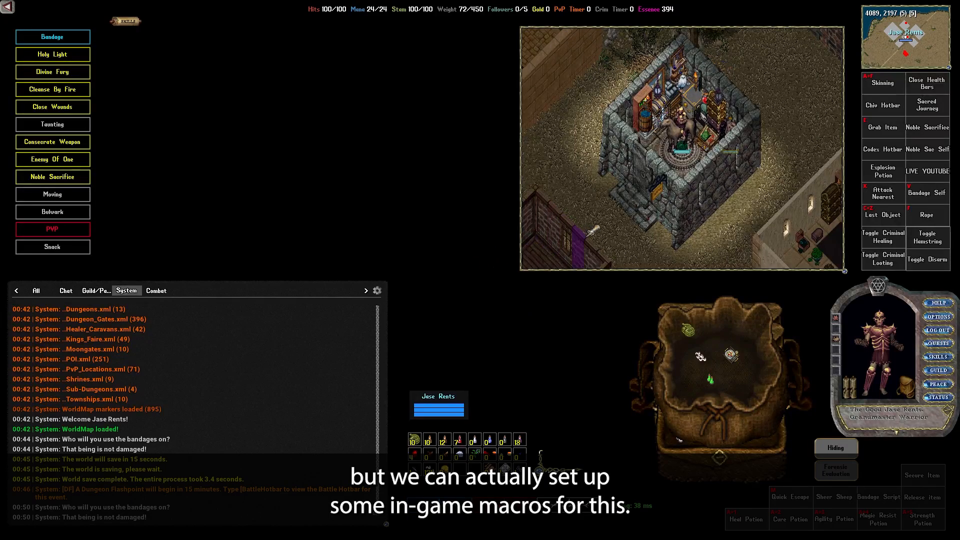
Step: In ClassicUO macro options, give the Bandage Self macro the V hotkey
{"action": "key", "text": "alt+o"}
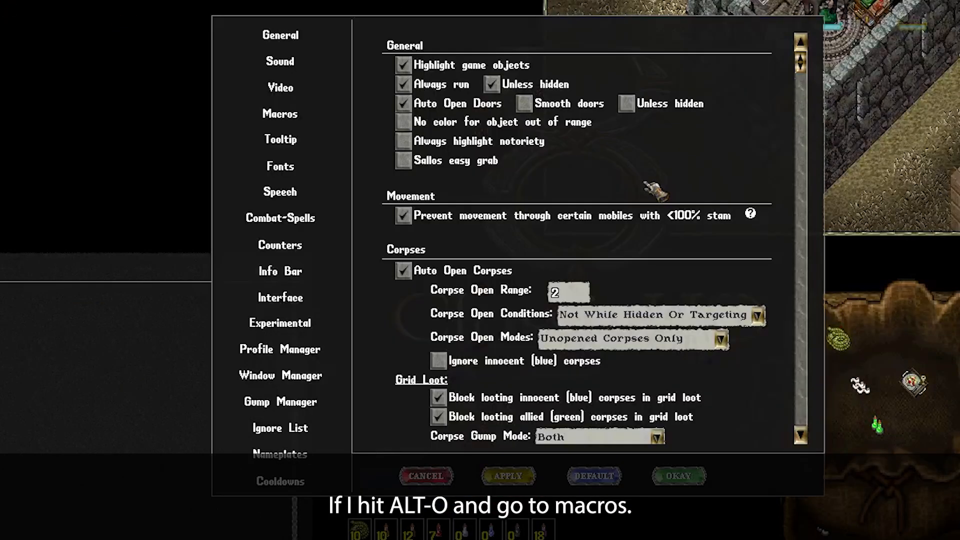
{"action": "left_click", "coordinate": [280, 114]}
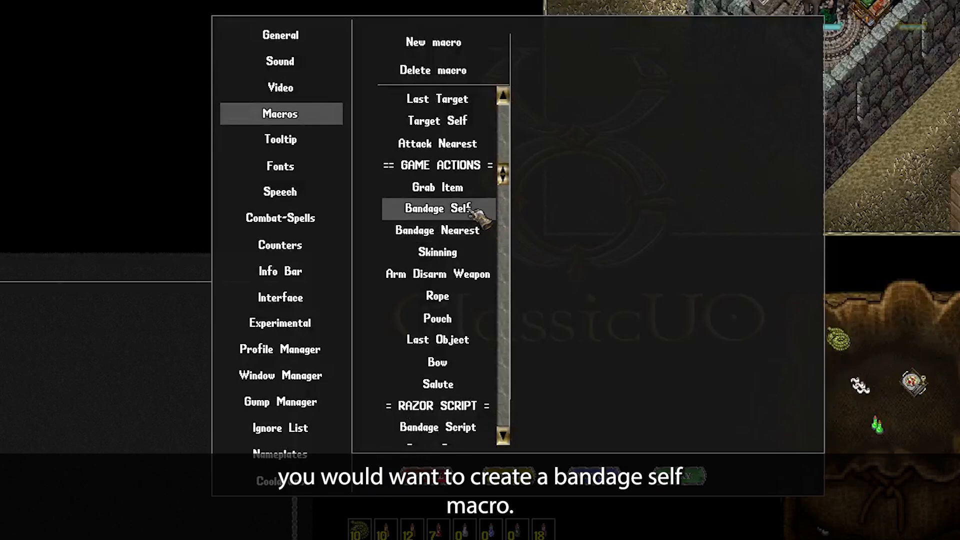
{"action": "left_click", "coordinate": [437, 208]}
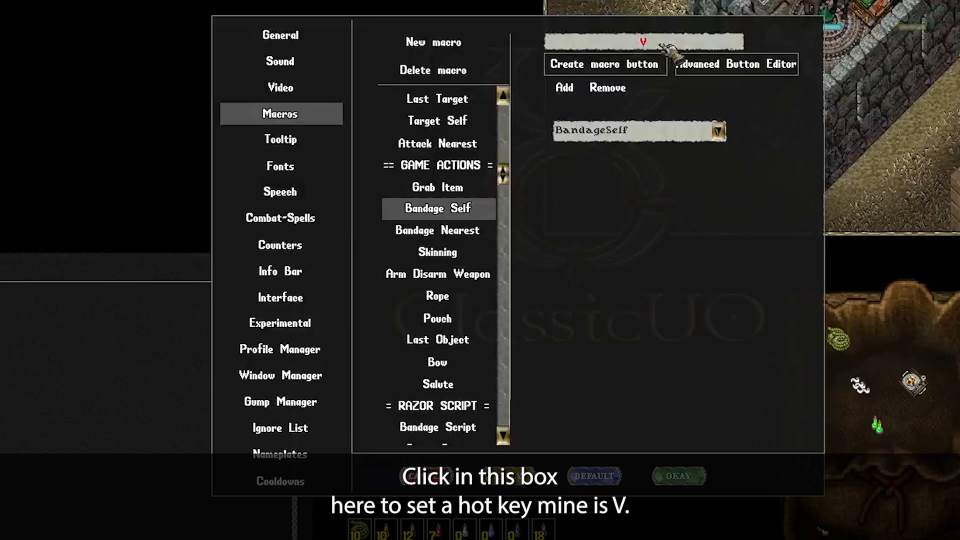
{"action": "left_click", "coordinate": [644, 41]}
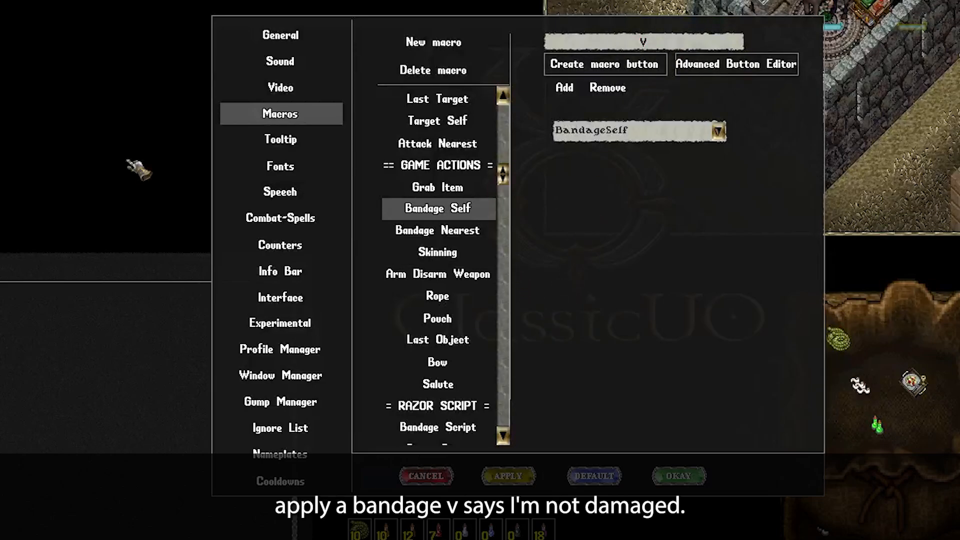
{"action": "mouse_move", "coordinate": [437, 252]}
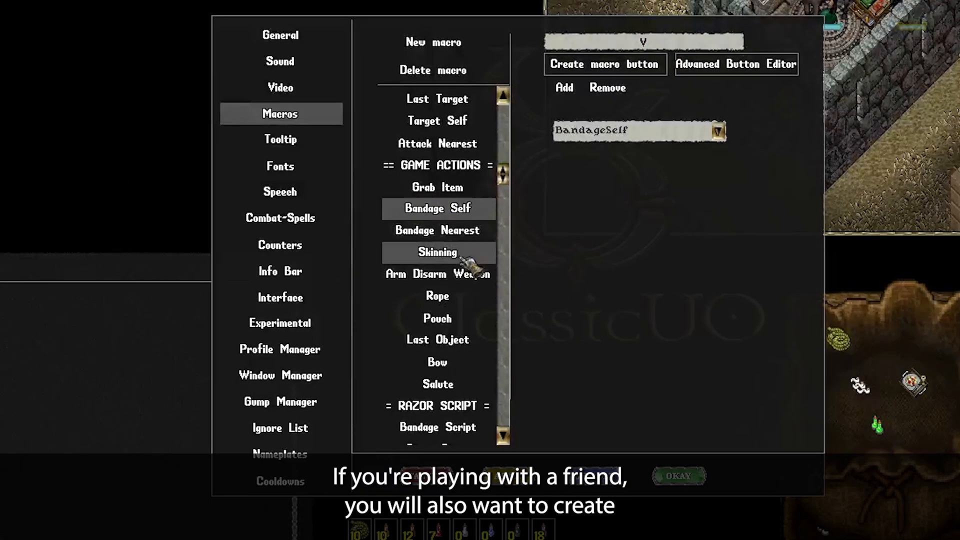
Step: Set the Bandage Nearest macro to SelectNearestCreature and then BandageTarget
{"action": "left_click", "coordinate": [437, 229]}
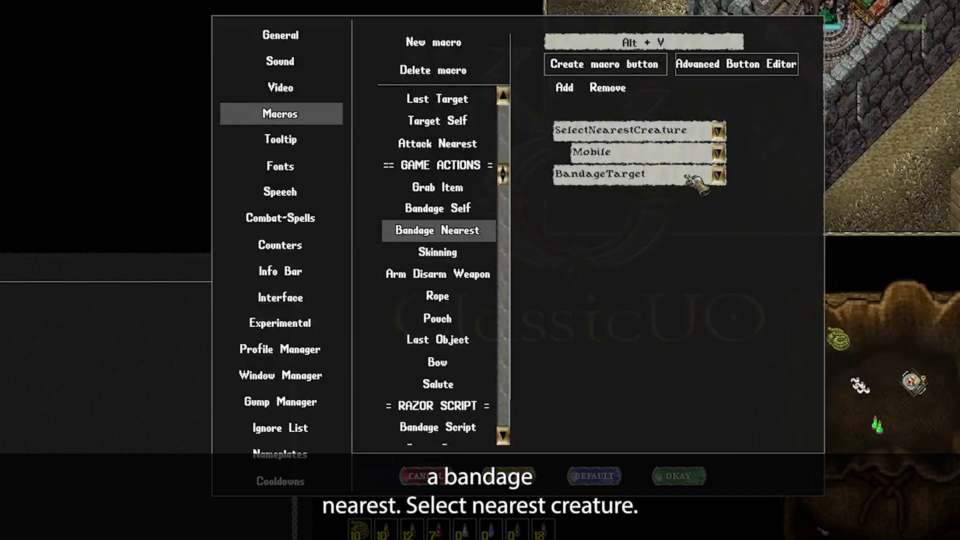
{"action": "left_click", "coordinate": [715, 130]}
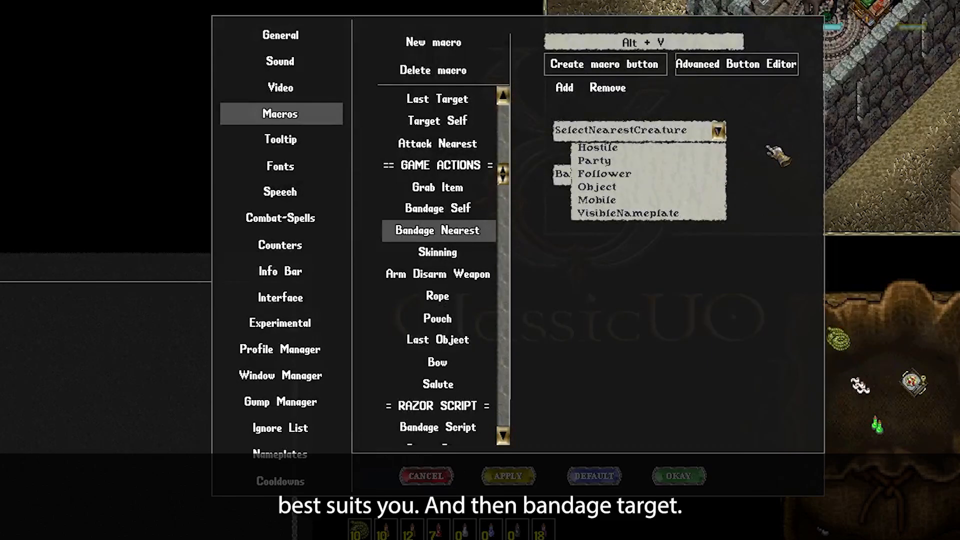
{"action": "left_click", "coordinate": [596, 200]}
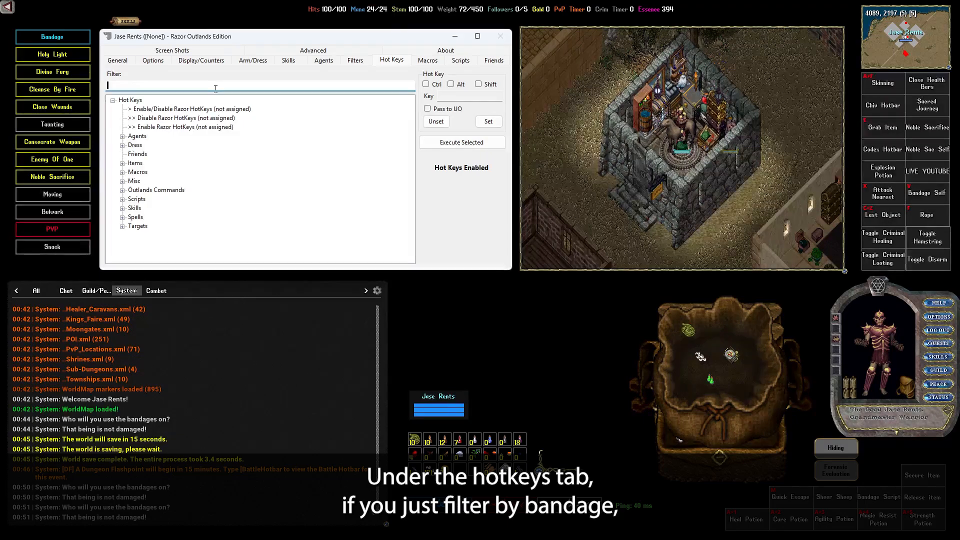
Step: Filter Razor hotkeys by 'Banda', then return to the EX 1 - Hotkeys script
{"action": "type", "text": "Bandage"}
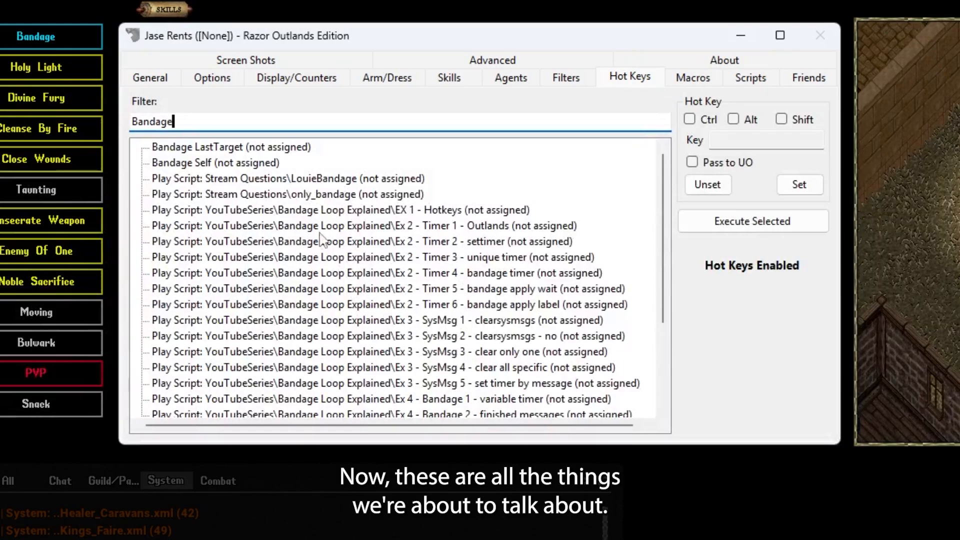
{"action": "mouse_move", "coordinate": [624, 211]}
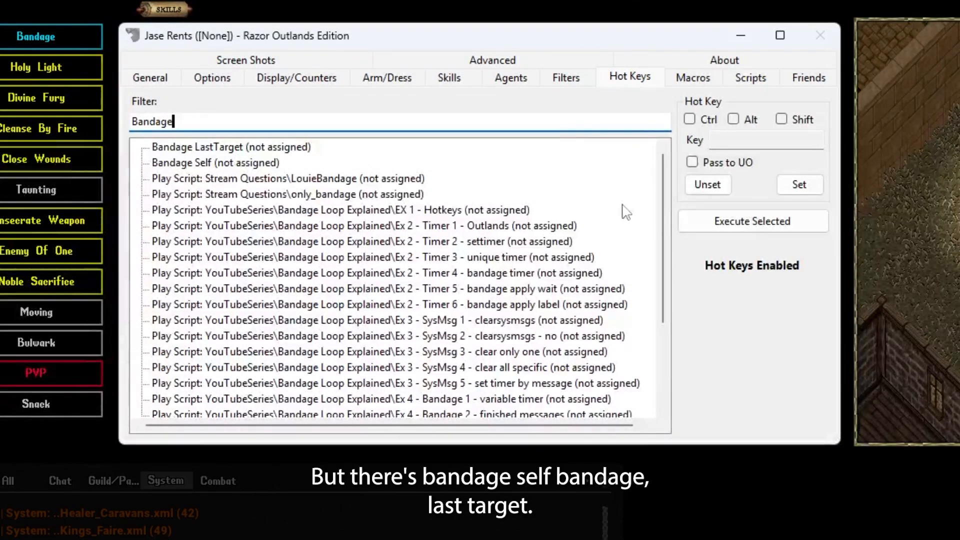
{"action": "scroll", "scroll_direction": "down", "scroll_amount": 3}
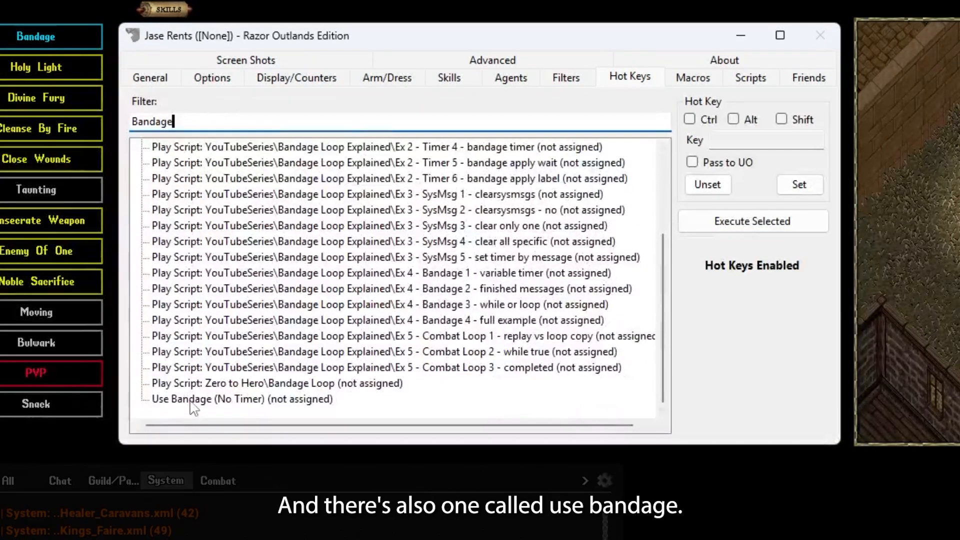
{"action": "left_click", "coordinate": [750, 77]}
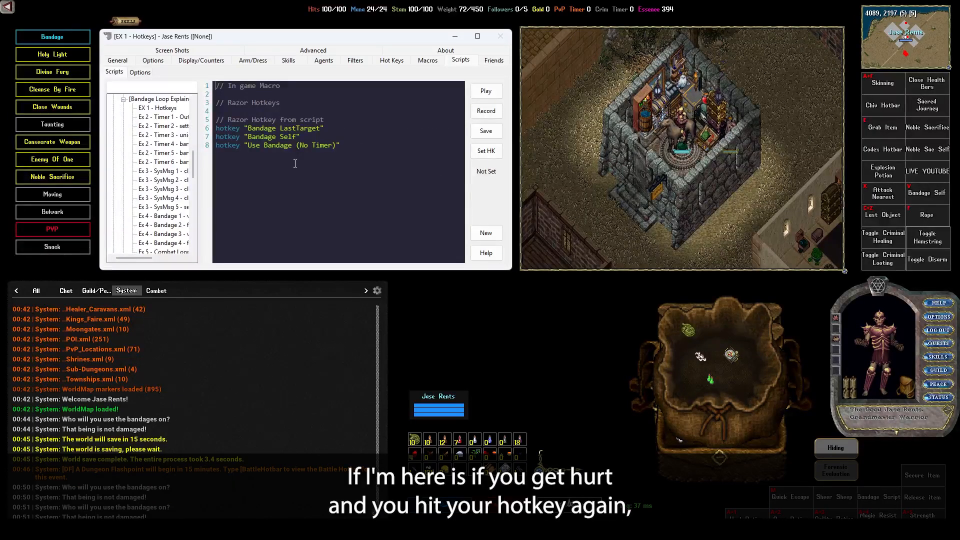
{"action": "mouse_move", "coordinate": [365, 190]}
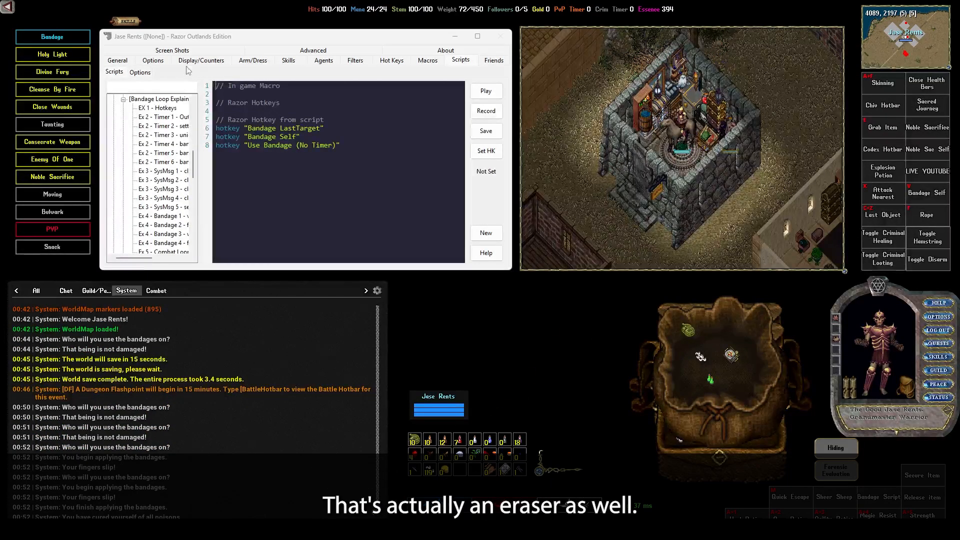
Step: Bring up the display and counters settings and the bandage timer options
{"action": "left_click", "coordinate": [201, 60]}
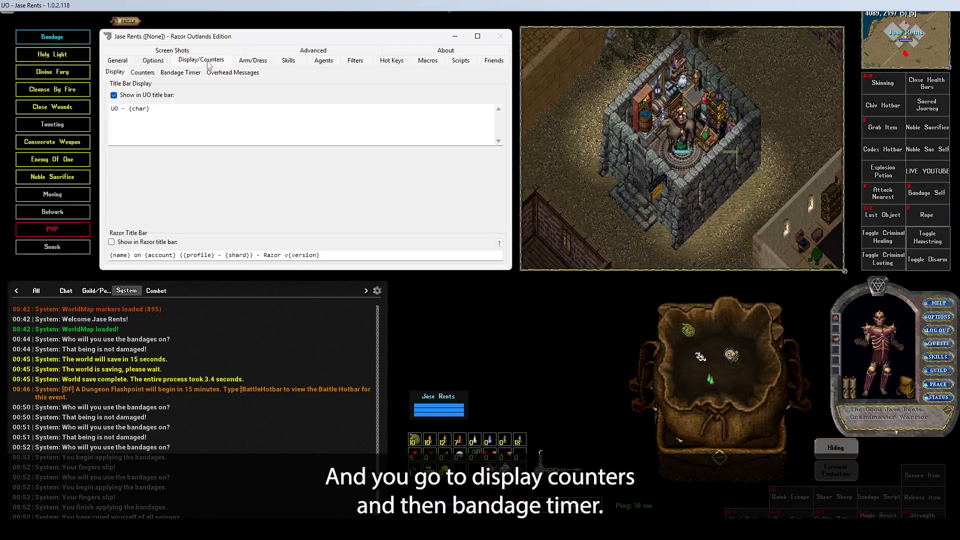
{"action": "left_click", "coordinate": [180, 72]}
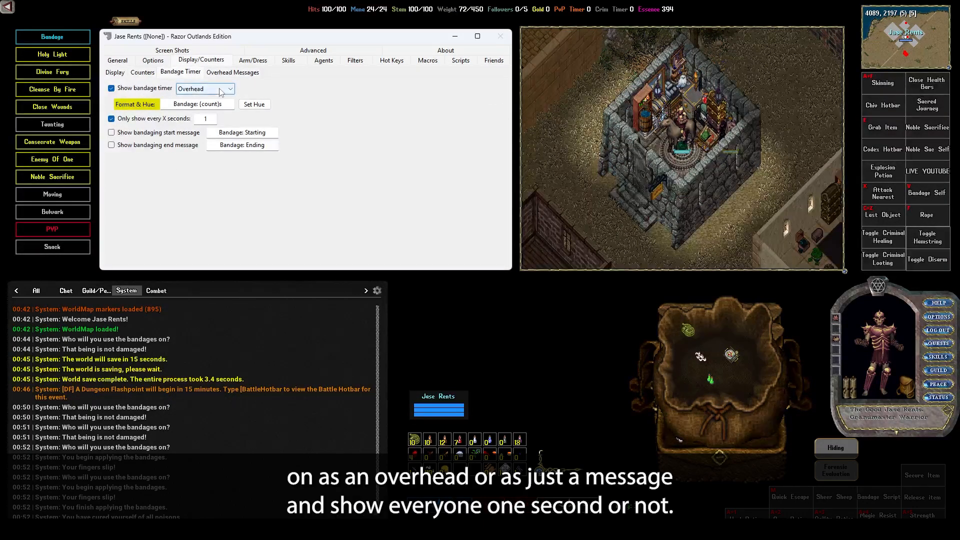
{"action": "mouse_move", "coordinate": [169, 120]}
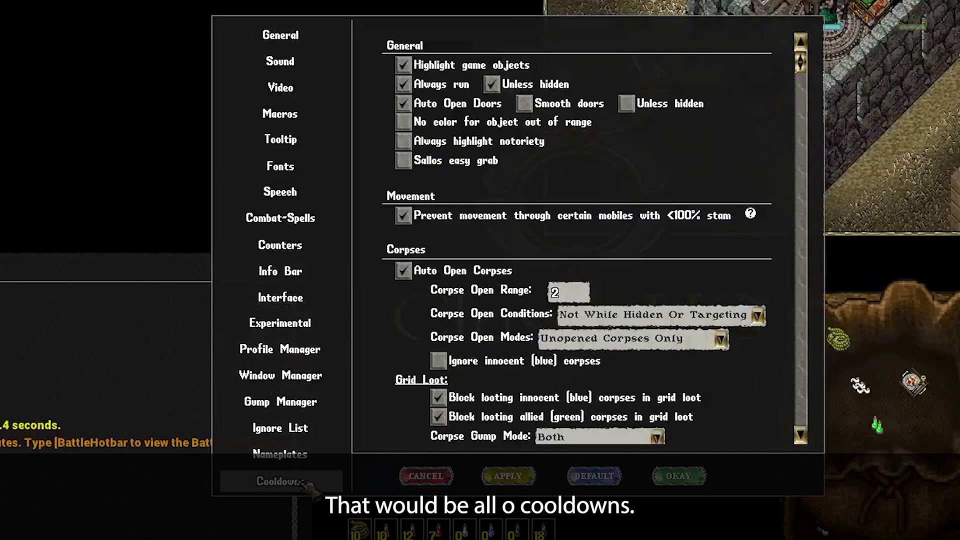
Step: Show Cooldowns and select the Bandage entry with its Bandage Timer type
{"action": "left_click", "coordinate": [280, 482]}
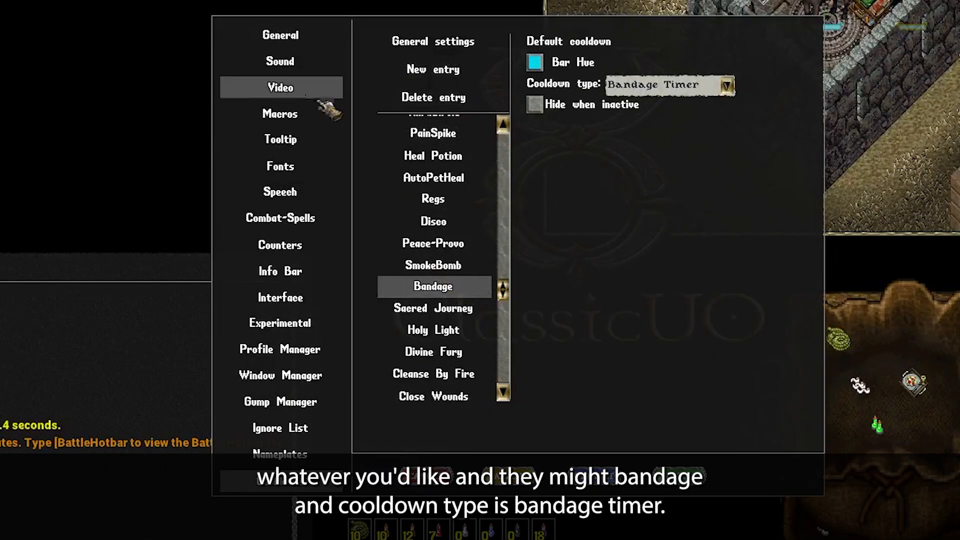
{"action": "left_click", "coordinate": [725, 84]}
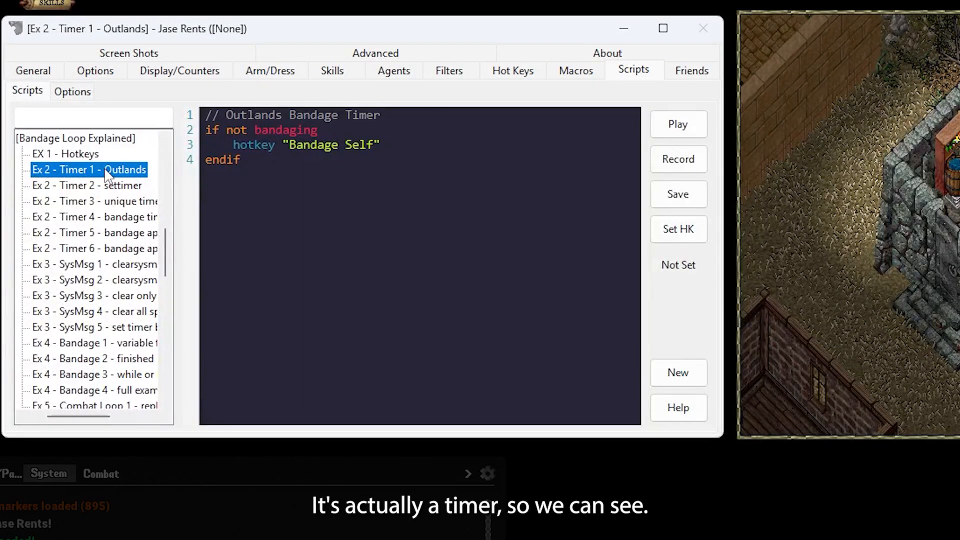
{"action": "mouse_move", "coordinate": [323, 136]}
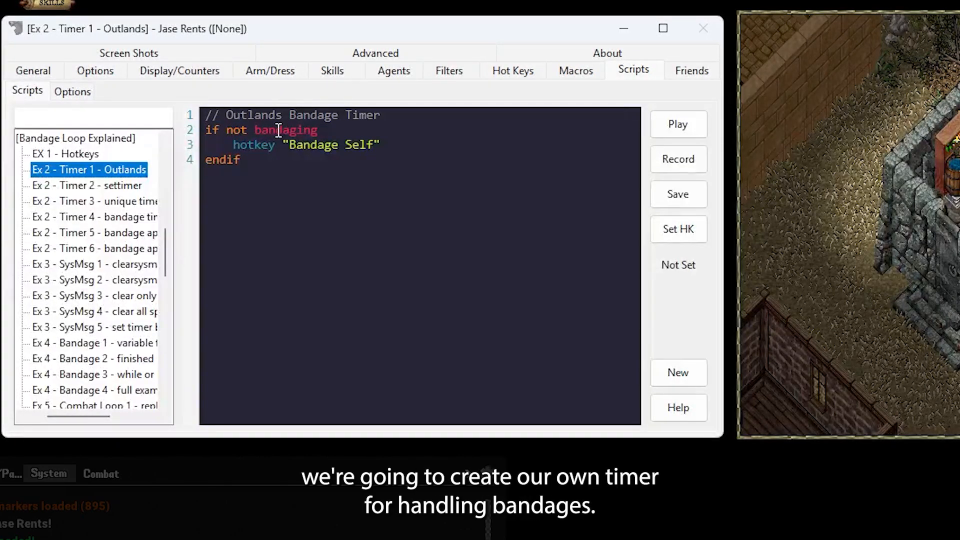
Step: View Timer 2, Timer 3, then Timer 4, which bandages once the timer hits 15000
{"action": "left_click", "coordinate": [89, 185]}
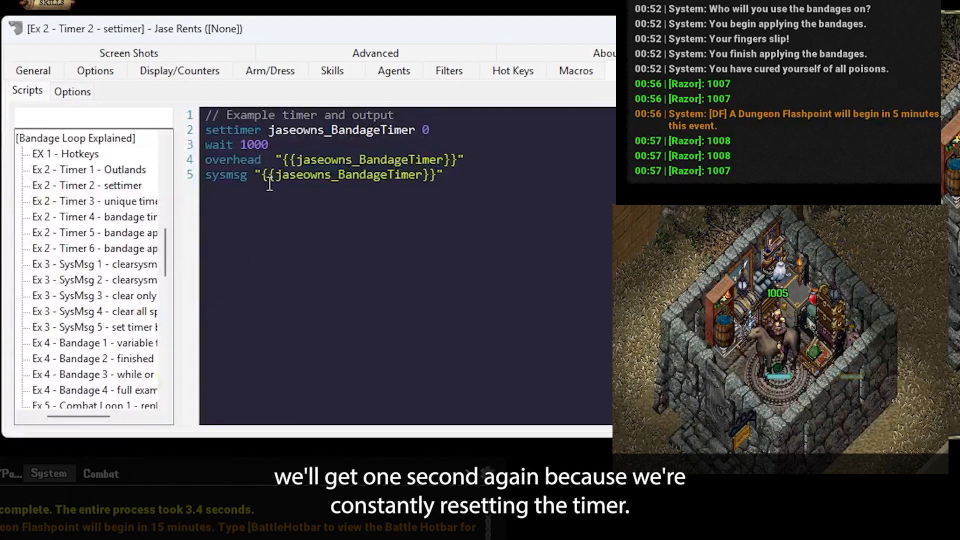
{"action": "left_click", "coordinate": [94, 201]}
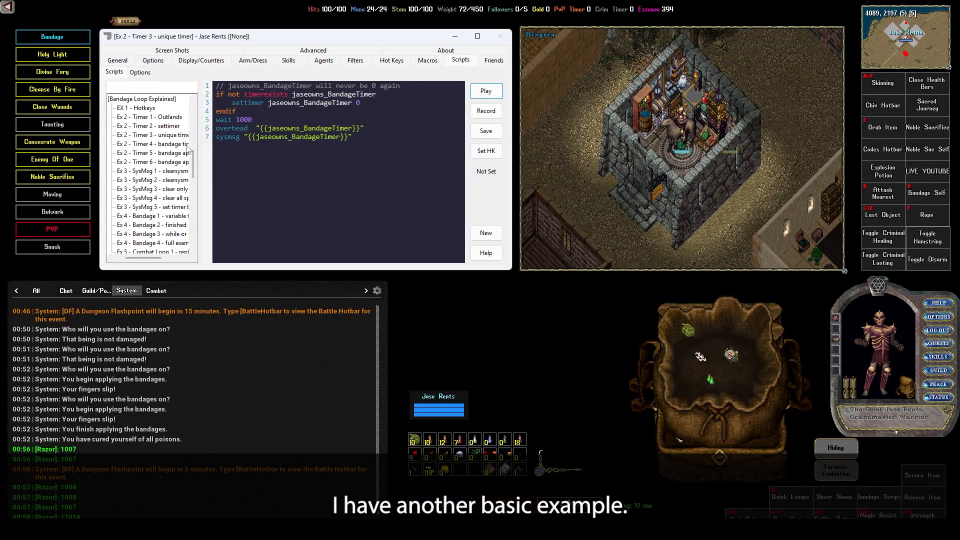
{"action": "left_click", "coordinate": [153, 152]}
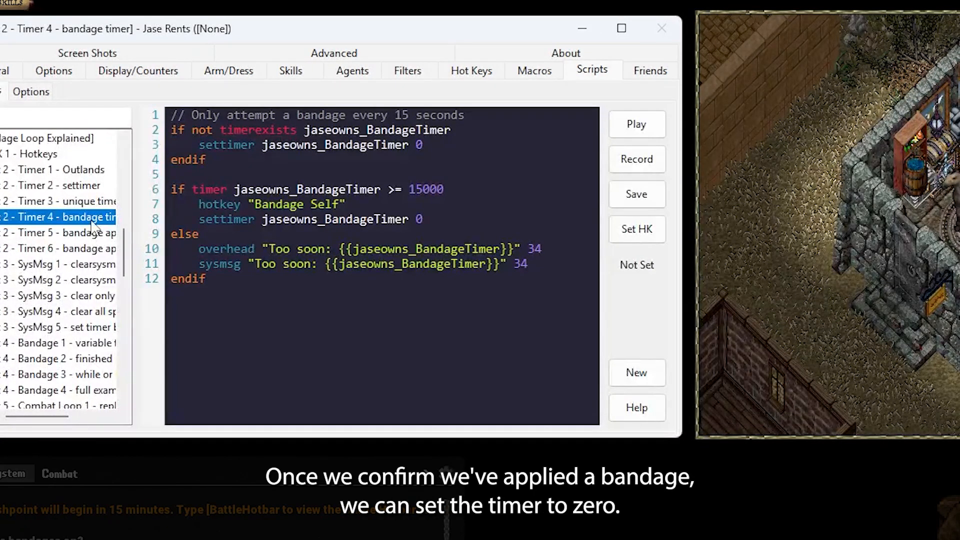
Step: Run the Timer 4 script, logging 'Too soon' with rising timer values
{"action": "left_click", "coordinate": [636, 124]}
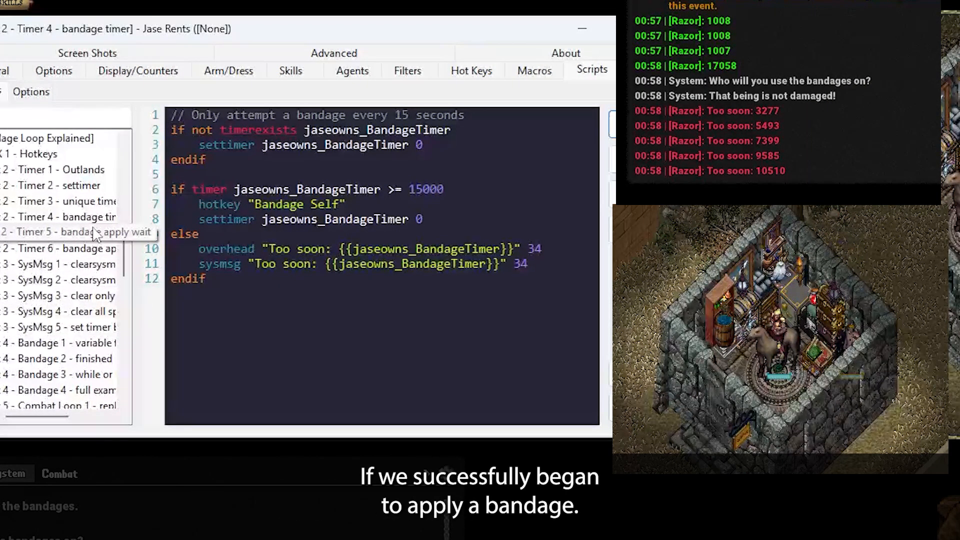
Step: Show 'Ex 2 - Timer 5 - bandage apply wait' in the Scripts tree
{"action": "left_click", "coordinate": [74, 233]}
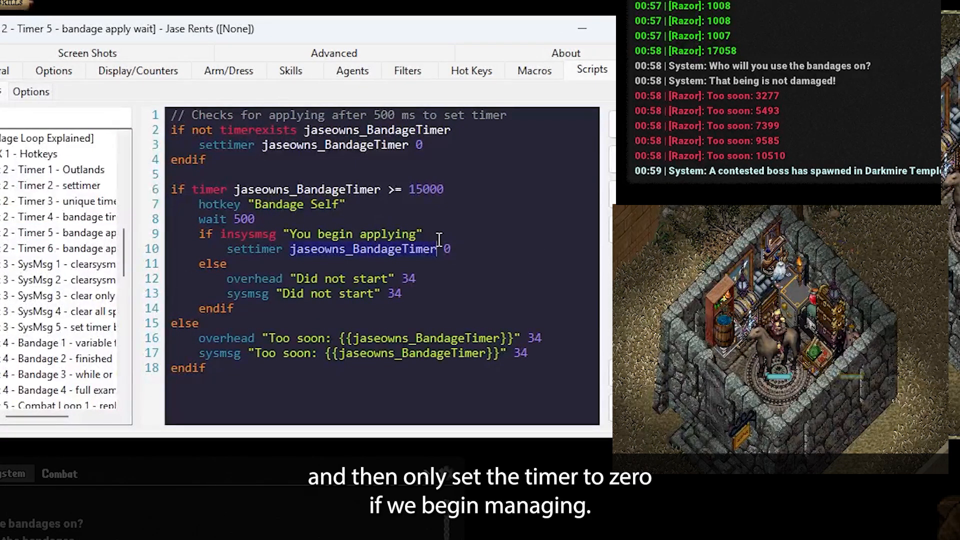
{"action": "mouse_move", "coordinate": [466, 274]}
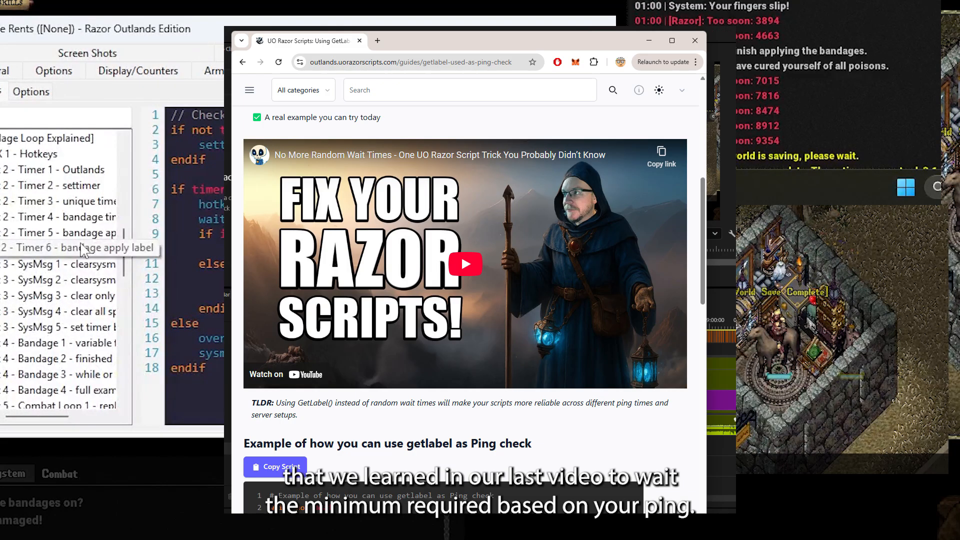
Step: Bring up the SysMsg 1 'getlabel used as ping check' example
{"action": "left_click", "coordinate": [61, 248]}
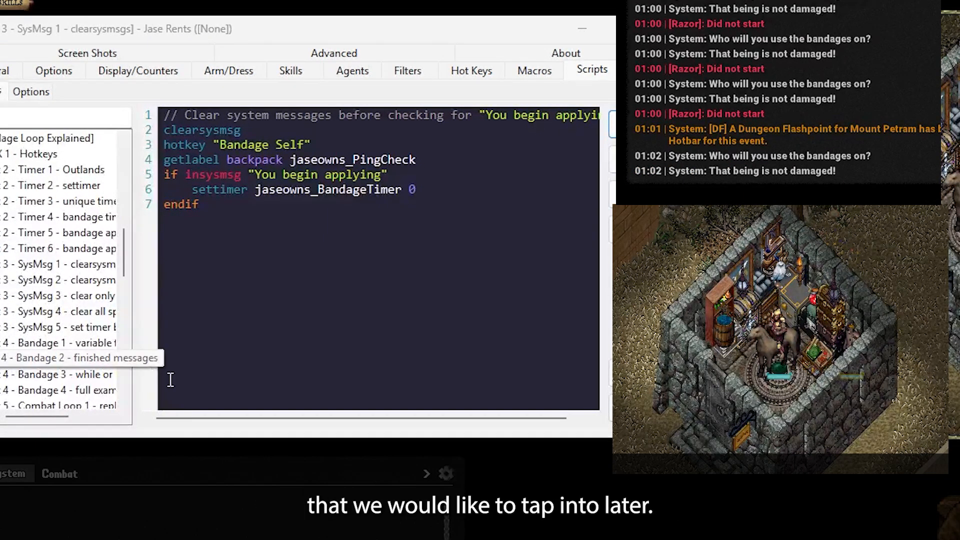
Step: Step through SysMsg 2, 3 and 4, ending on 'SysMsg 5 - set timer by message'
{"action": "left_click", "coordinate": [58, 280]}
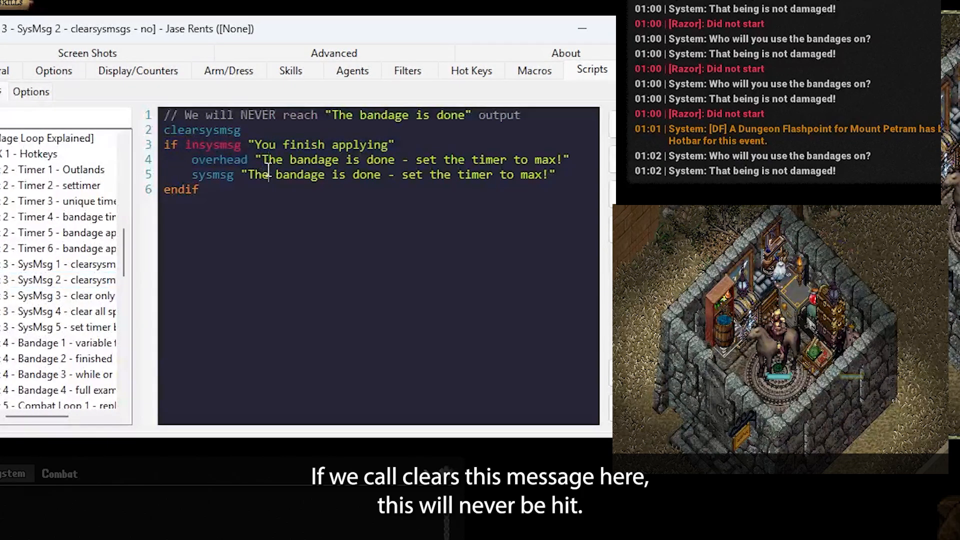
{"action": "left_click", "coordinate": [61, 295]}
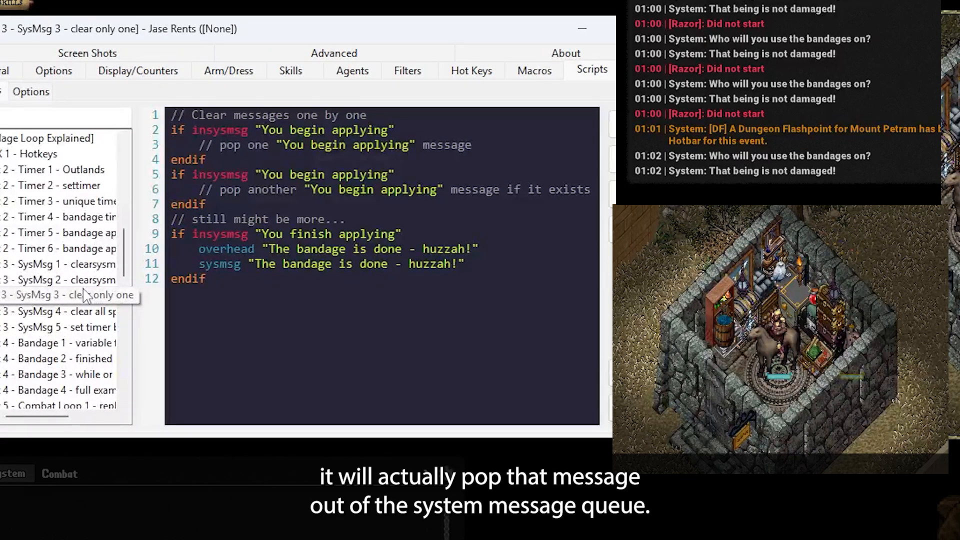
{"action": "left_click", "coordinate": [61, 295]}
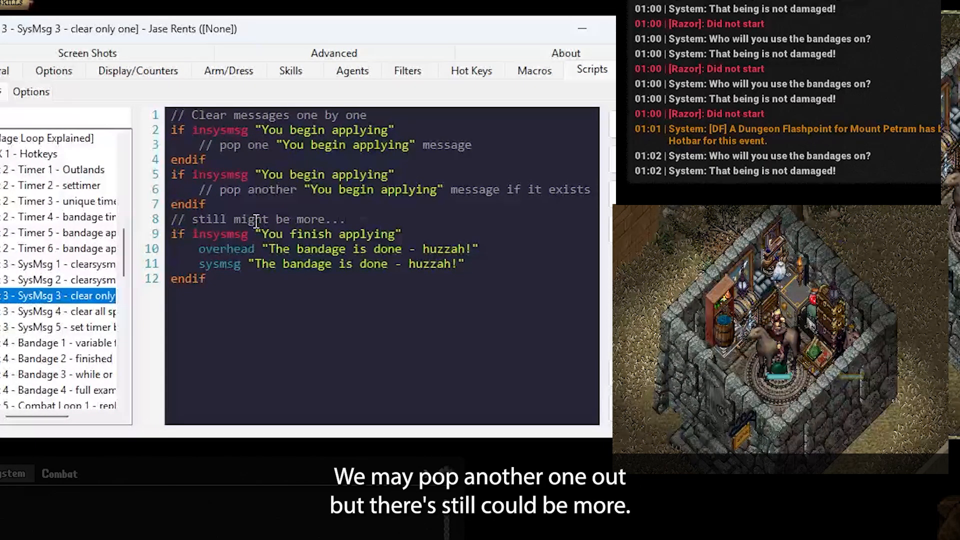
{"action": "left_click", "coordinate": [58, 311]}
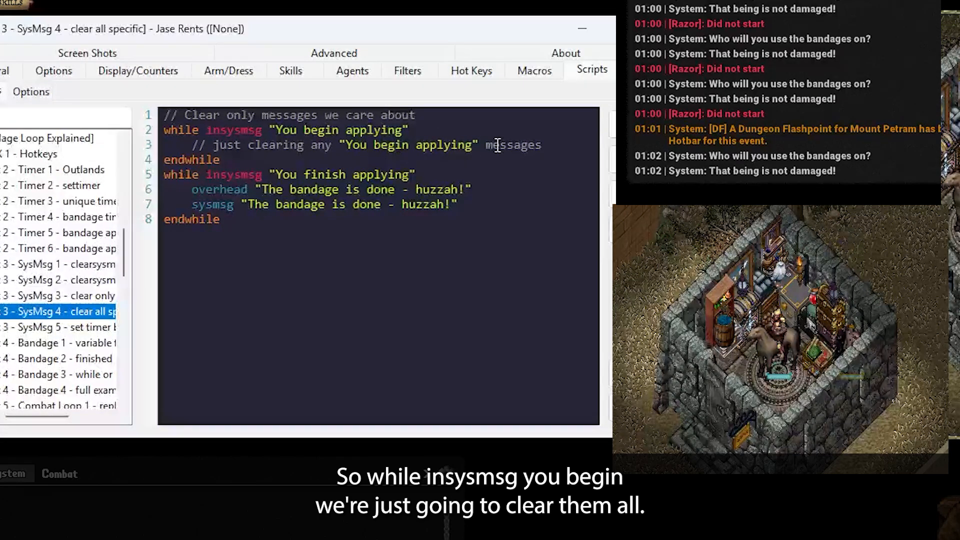
{"action": "left_click", "coordinate": [59, 326]}
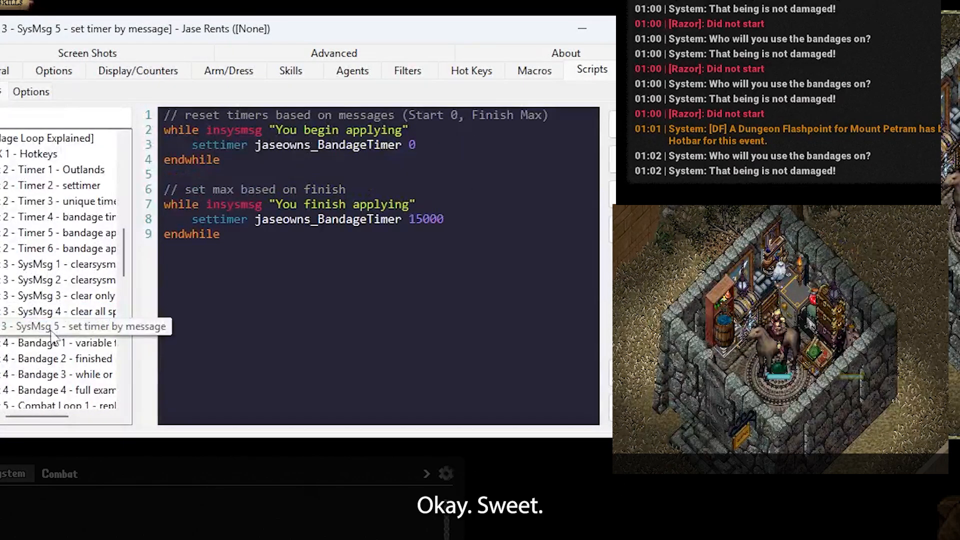
Step: Open the 'Ex 4 - Bandage 1 - variable timer' script with its 20000 ms cooldown
{"action": "left_click", "coordinate": [58, 326]}
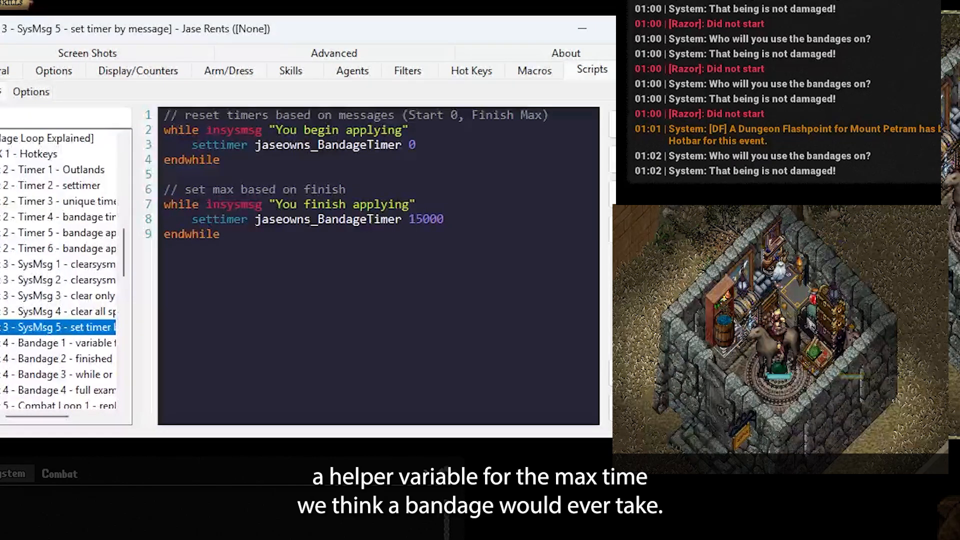
{"action": "left_click", "coordinate": [58, 343]}
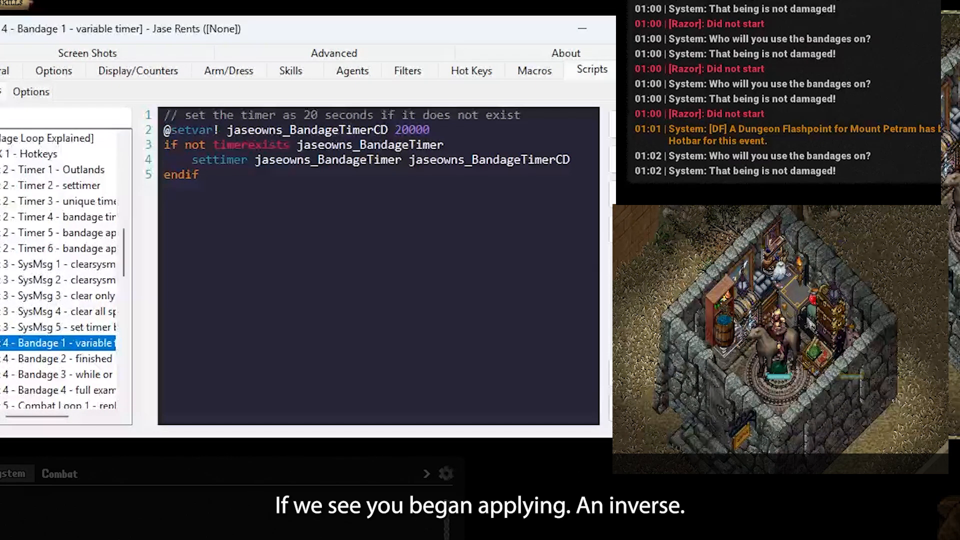
Step: Browse the Bandage 2 and Bandage 3 examples, then load 'Bandage 4 - full example'
{"action": "left_click", "coordinate": [58, 358]}
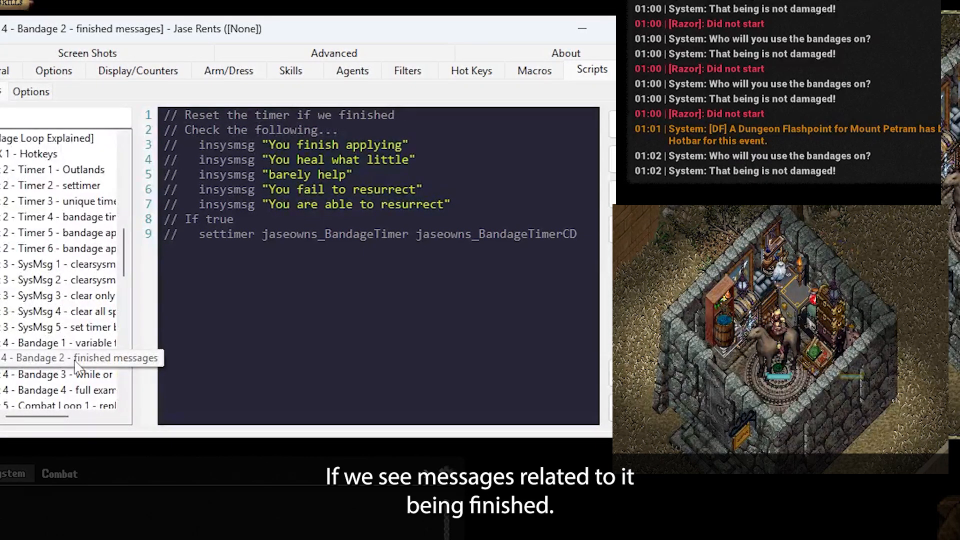
{"action": "left_click", "coordinate": [74, 358]}
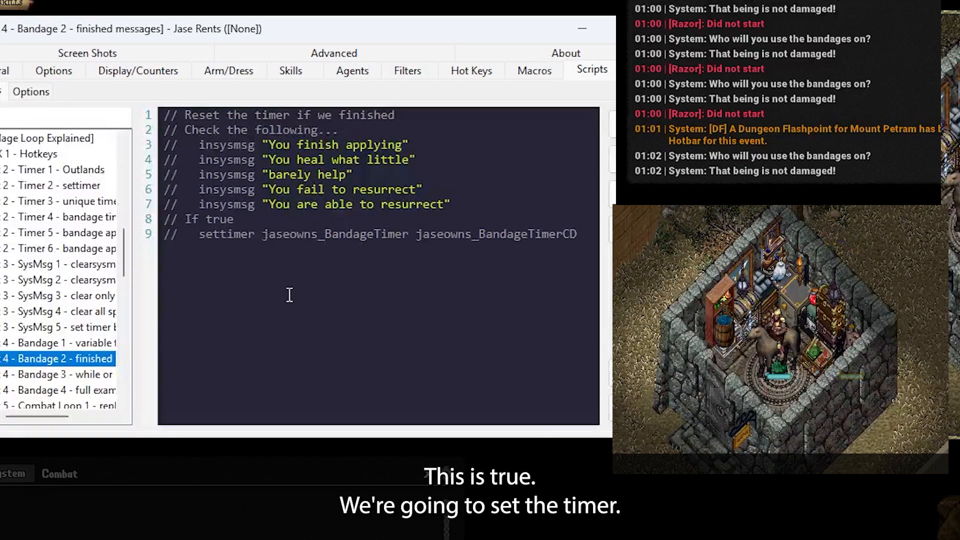
{"action": "mouse_move", "coordinate": [61, 374]}
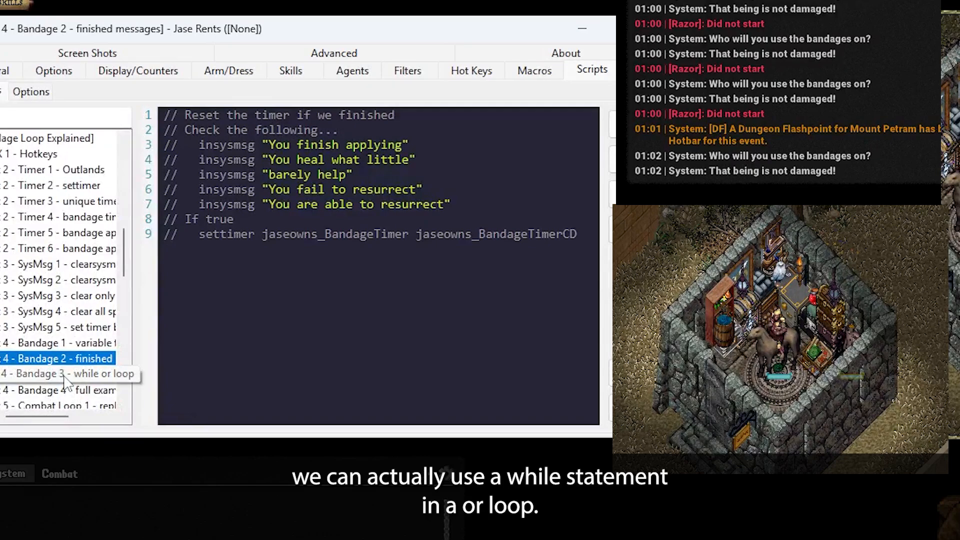
{"action": "left_click", "coordinate": [58, 373]}
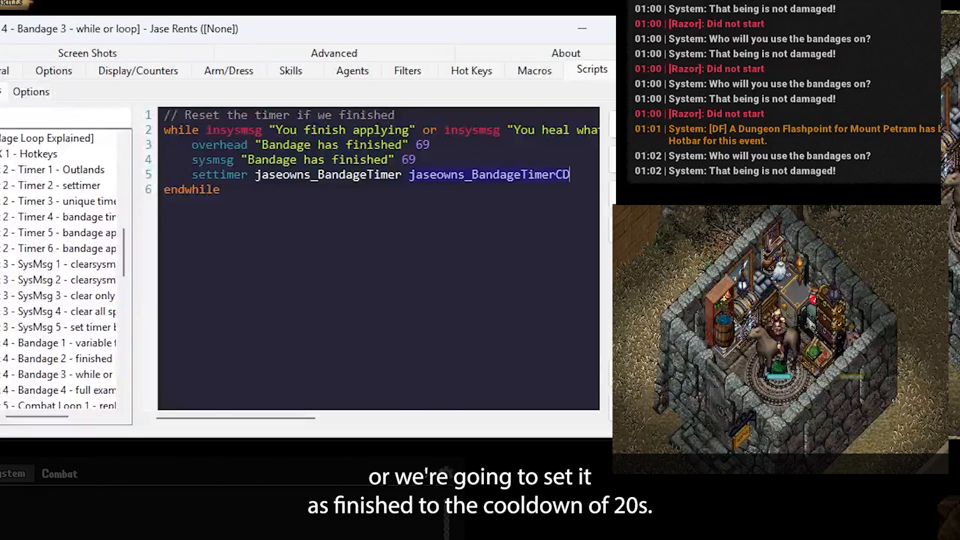
{"action": "left_click", "coordinate": [58, 390]}
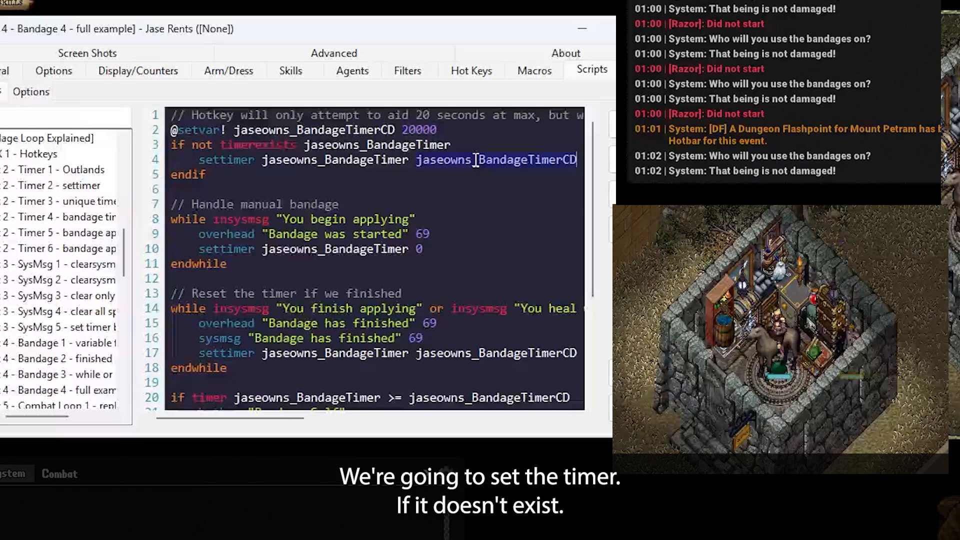
{"action": "scroll", "scroll_direction": "down", "scroll_amount": 3}
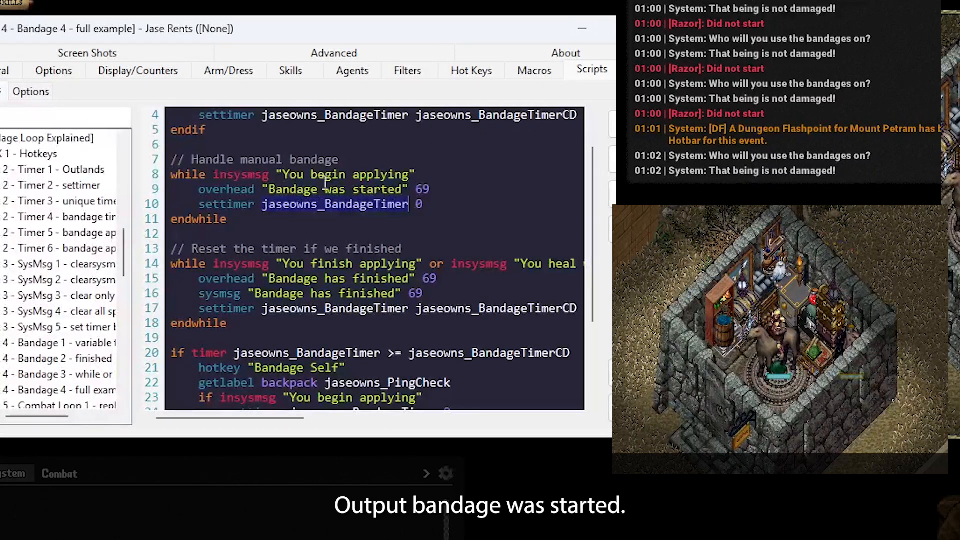
{"action": "scroll", "scroll_direction": "down", "scroll_amount": 3}
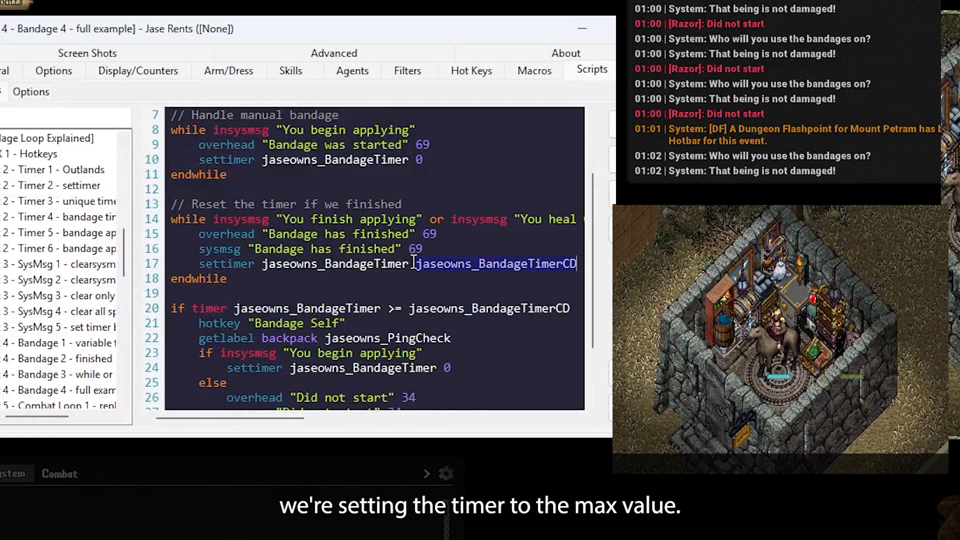
{"action": "scroll", "scroll_direction": "down", "scroll_amount": 3}
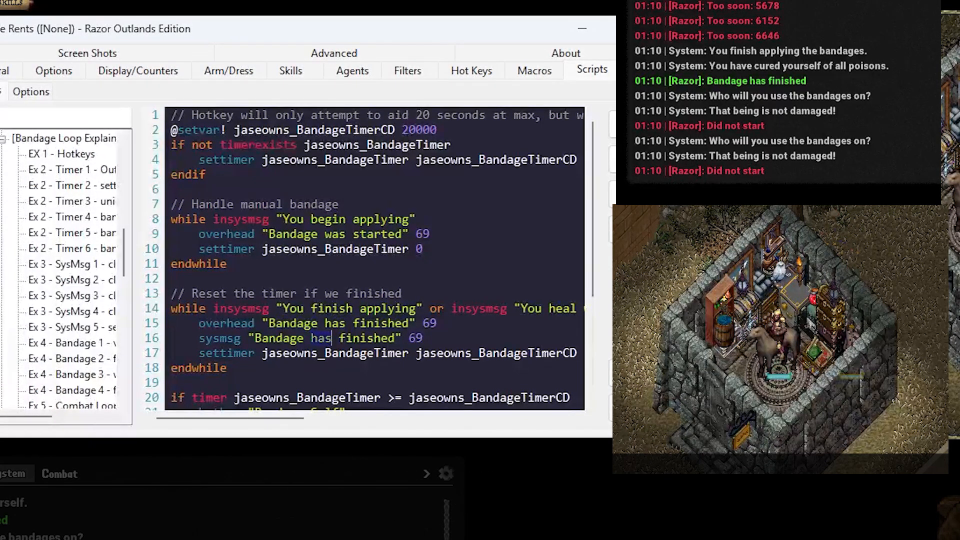
Step: Play 'Combat Loop 1 - replay vs loop copy', then load 'Combat Loop 3 - completed'
{"action": "left_click", "coordinate": [74, 358]}
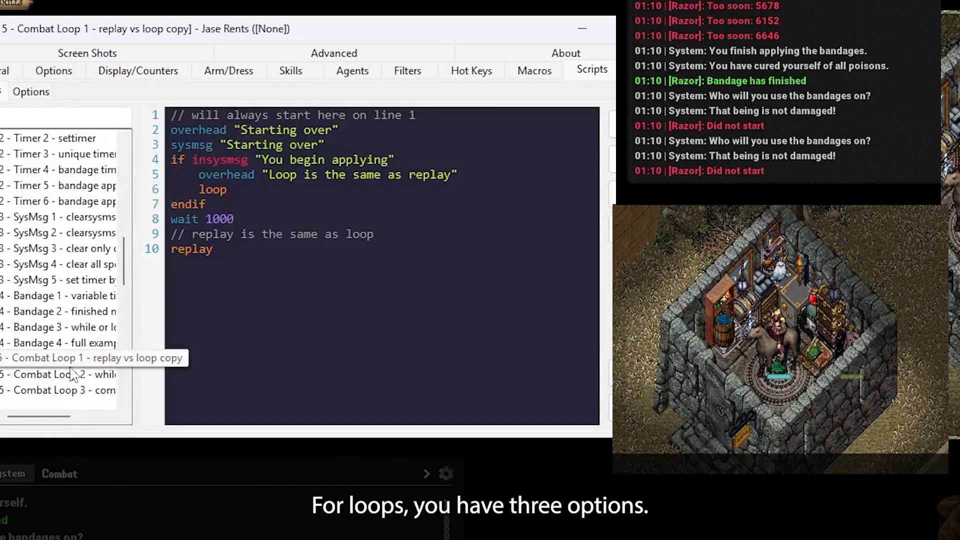
{"action": "left_click", "coordinate": [58, 358]}
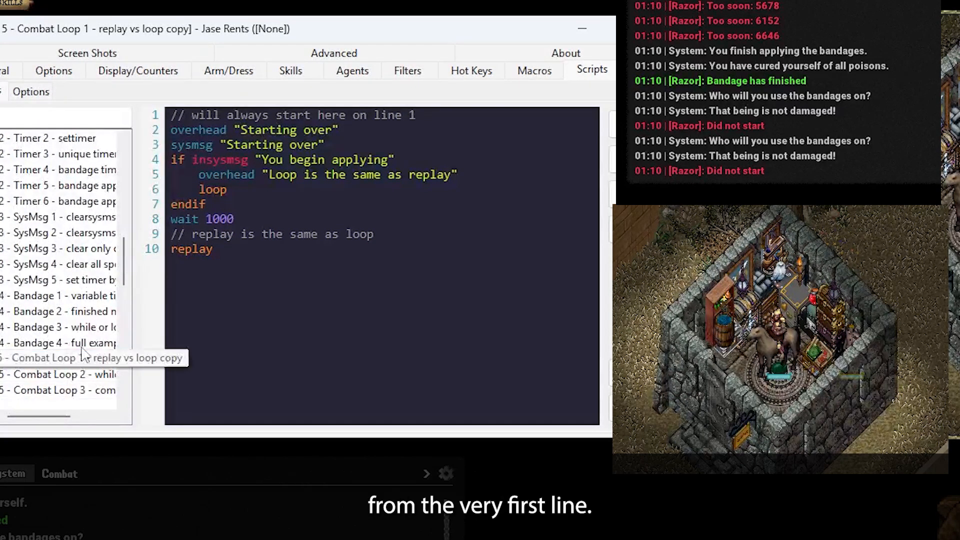
{"action": "left_click", "coordinate": [61, 358]}
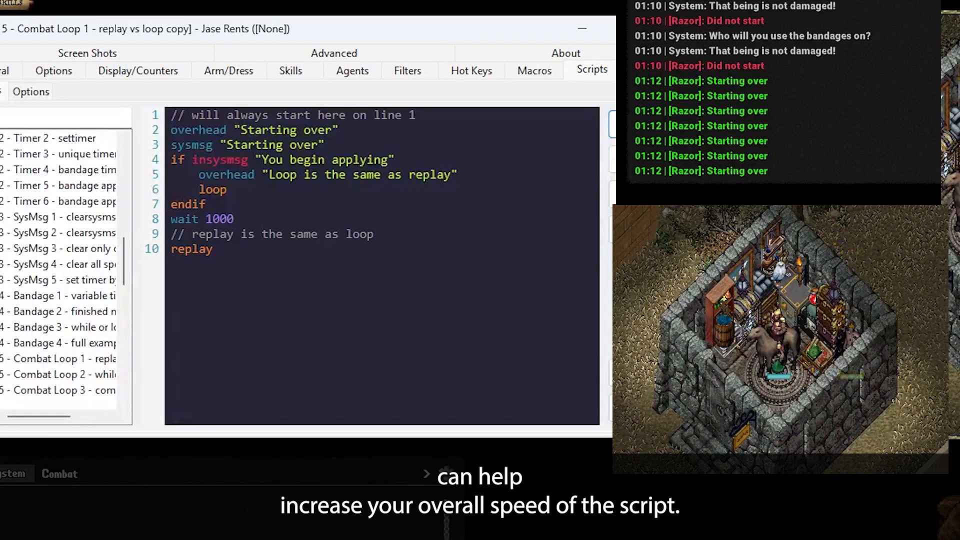
{"action": "left_click", "coordinate": [58, 374]}
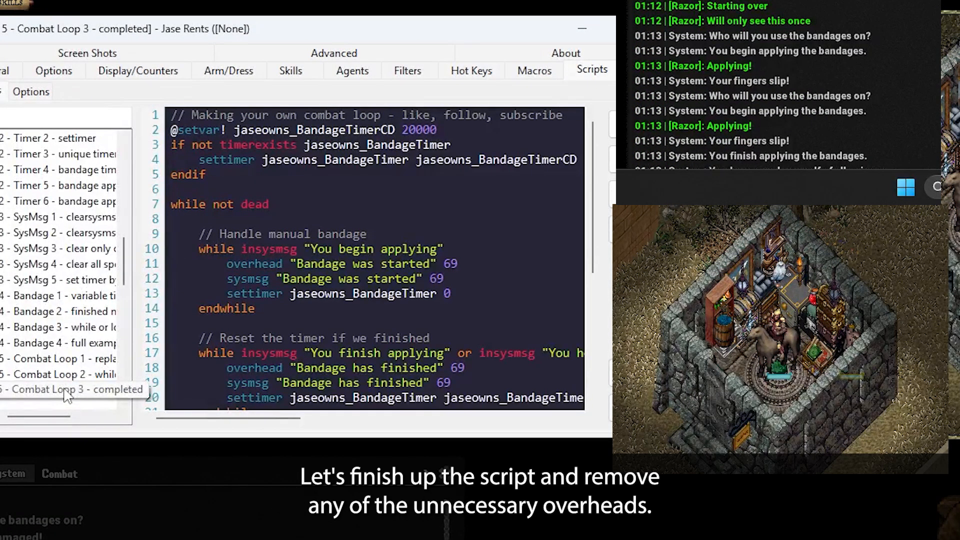
{"action": "scroll", "scroll_direction": "down", "scroll_amount": 3}
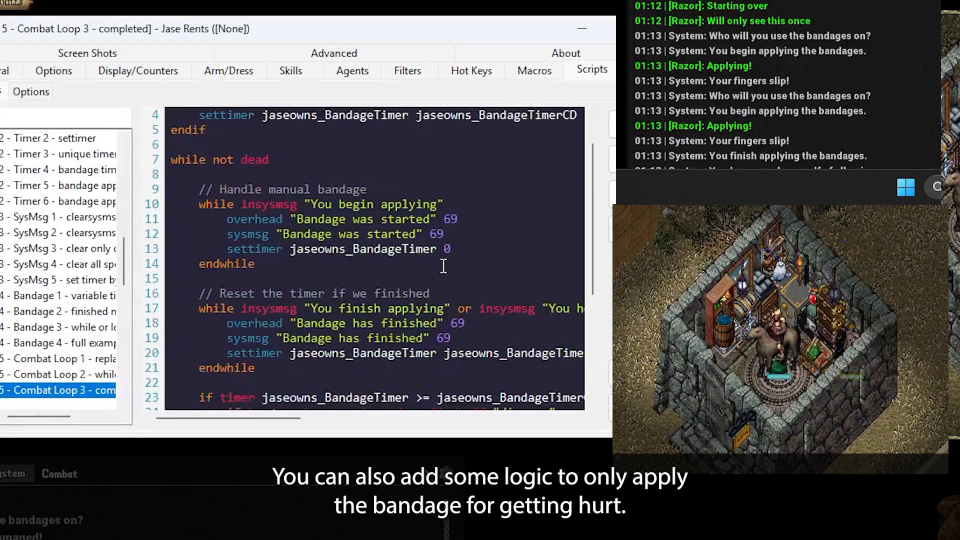
{"action": "scroll", "scroll_direction": "down", "scroll_amount": 3}
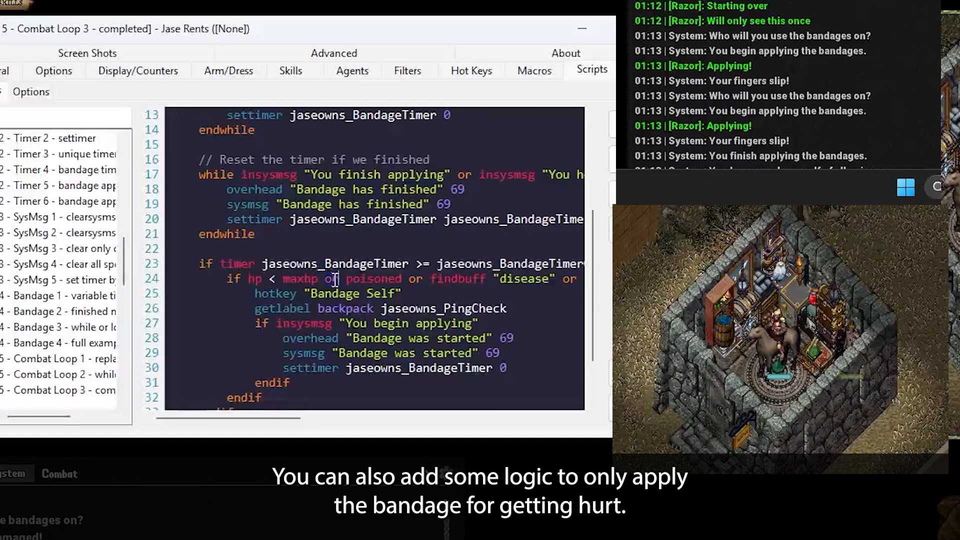
{"action": "scroll", "scroll_direction": "down", "scroll_amount": 3}
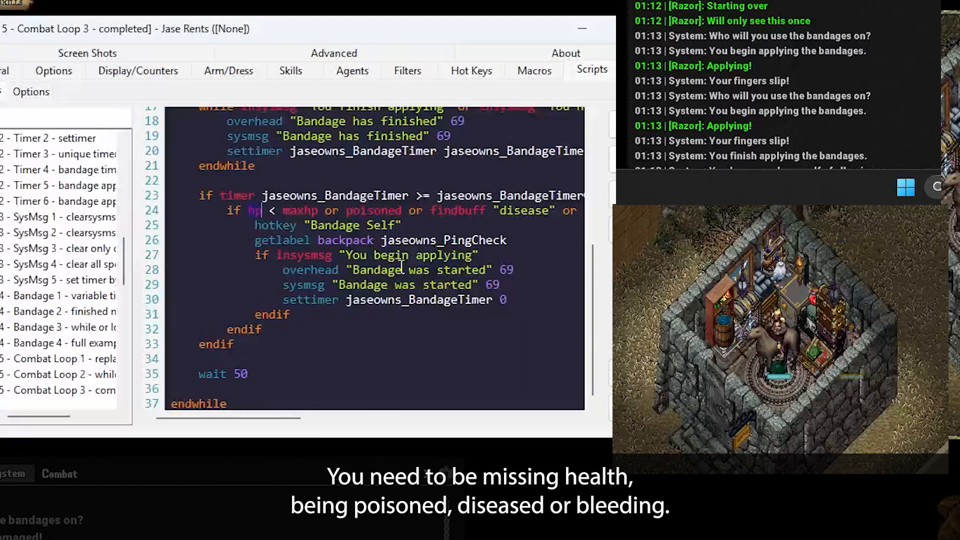
{"action": "scroll", "scroll_direction": "right", "scroll_amount": 3}
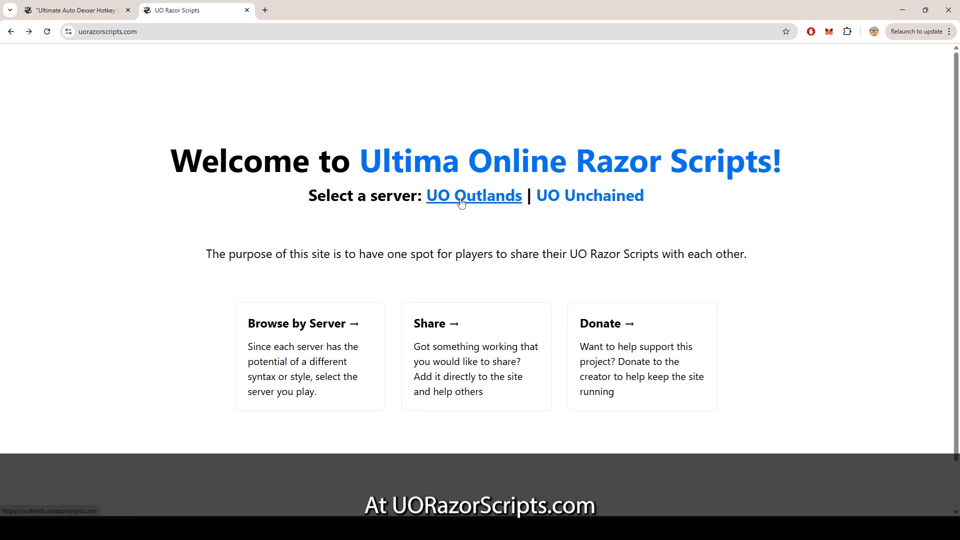
Step: Browse the UO Outlands section and Arcane Mage script page, then return home
{"action": "left_click", "coordinate": [473, 195]}
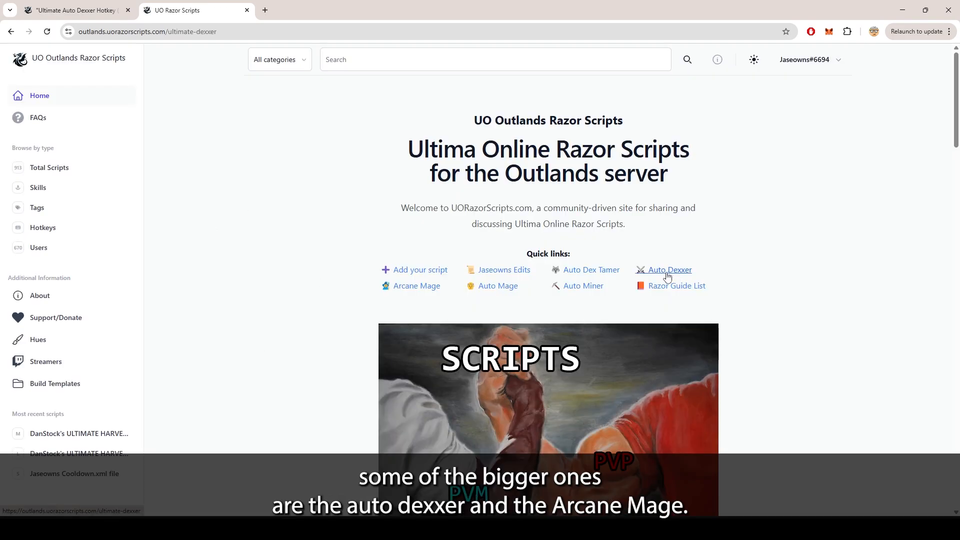
{"action": "left_click", "coordinate": [417, 286]}
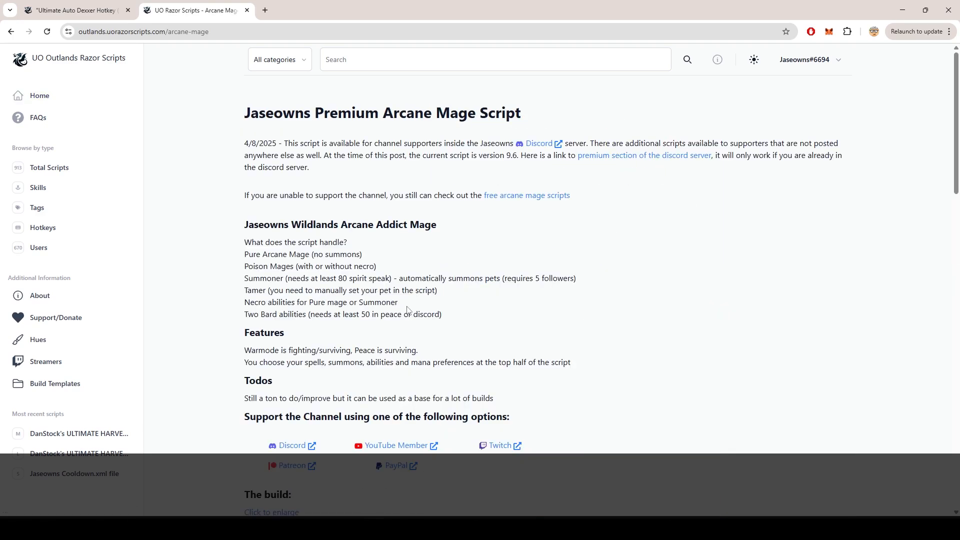
{"action": "left_click", "coordinate": [39, 96]}
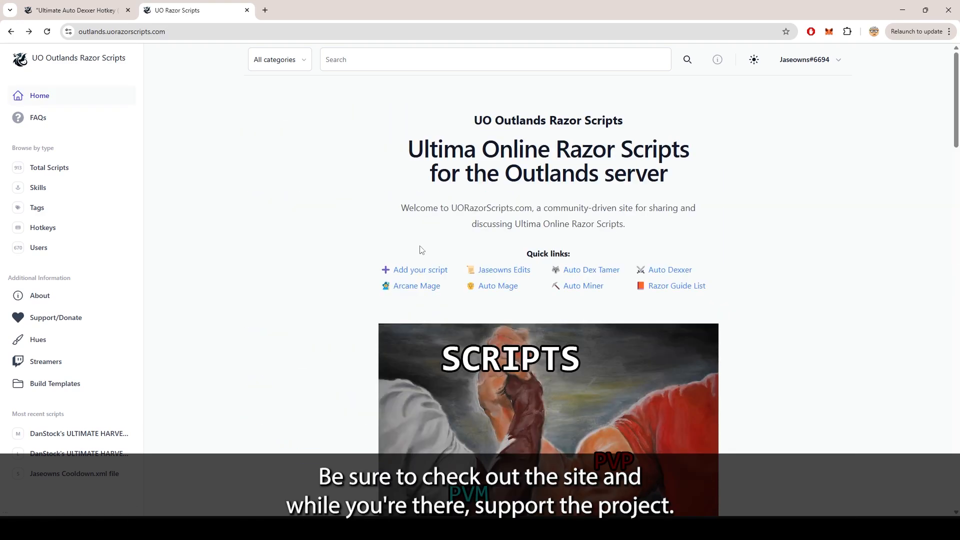
Step: View the Supporting the Project page and its Discord community link
{"action": "left_click", "coordinate": [56, 318]}
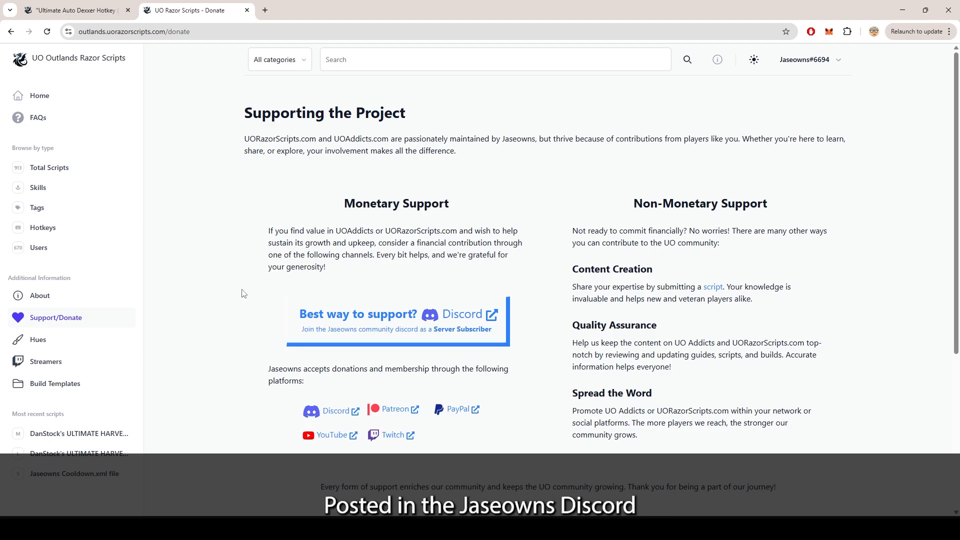
{"action": "left_click", "coordinate": [398, 314]}
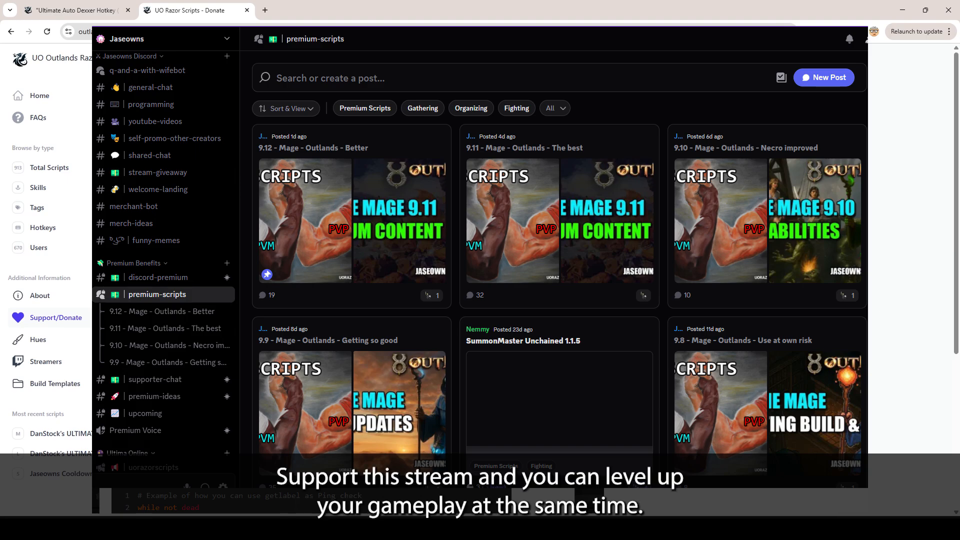
{"action": "left_click", "coordinate": [55, 317]}
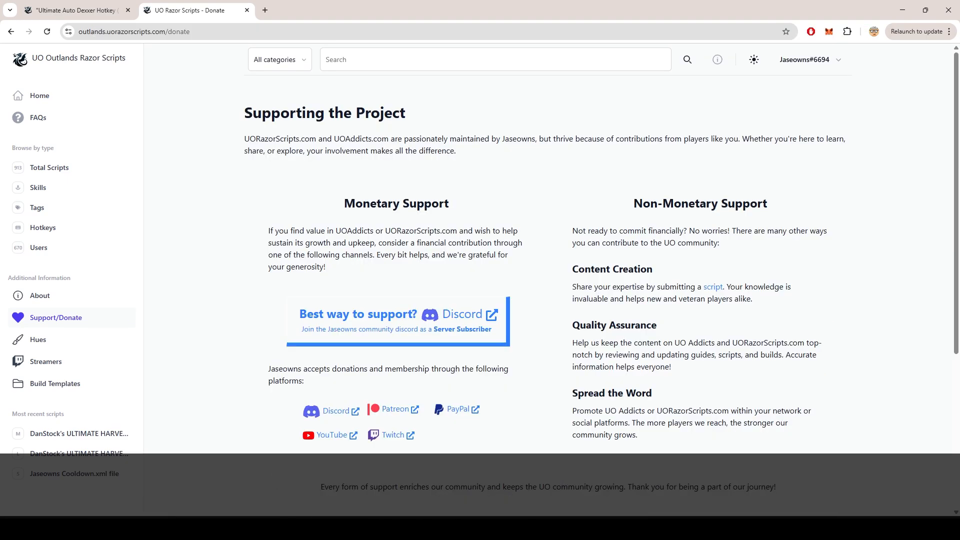